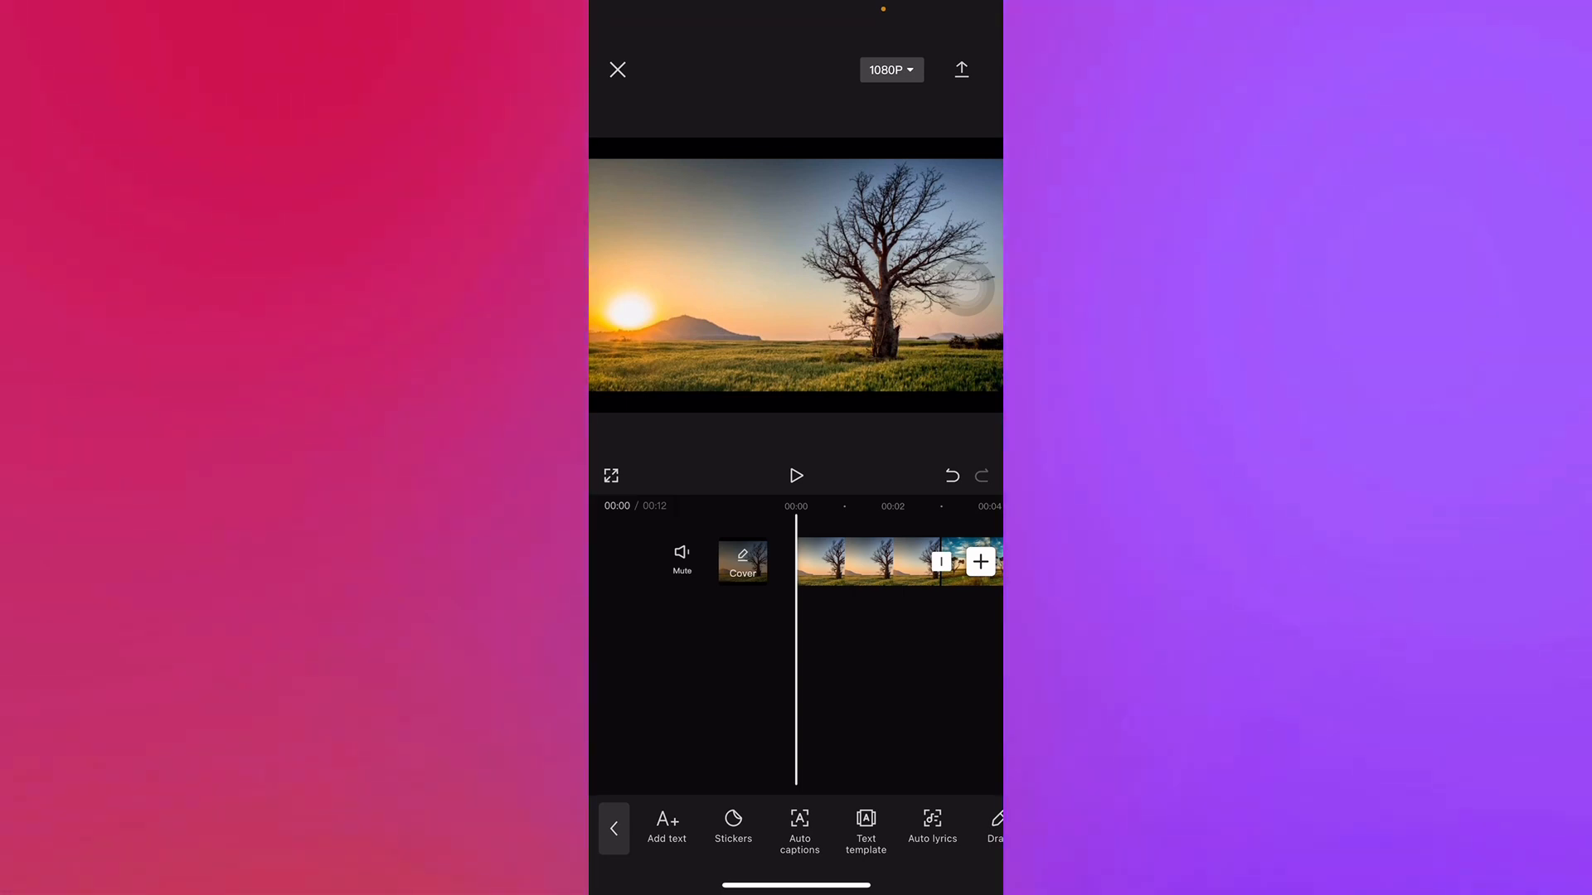
Add a new text layer over the sunset tree clip from the Text toolbar.
left_click(615, 829)
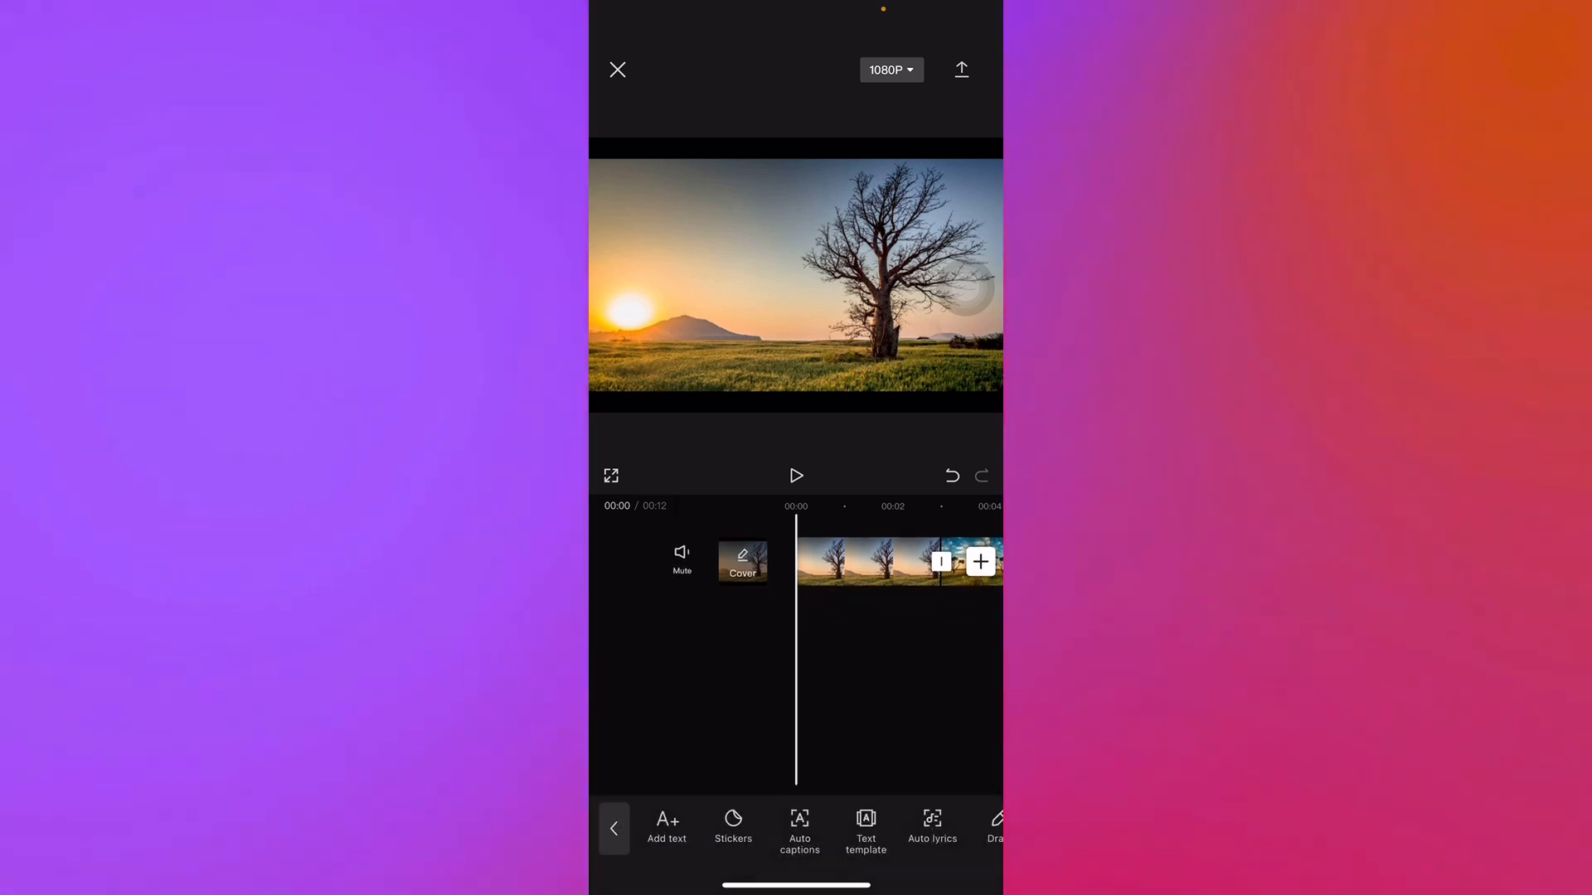
left_click(666, 828)
type("N")
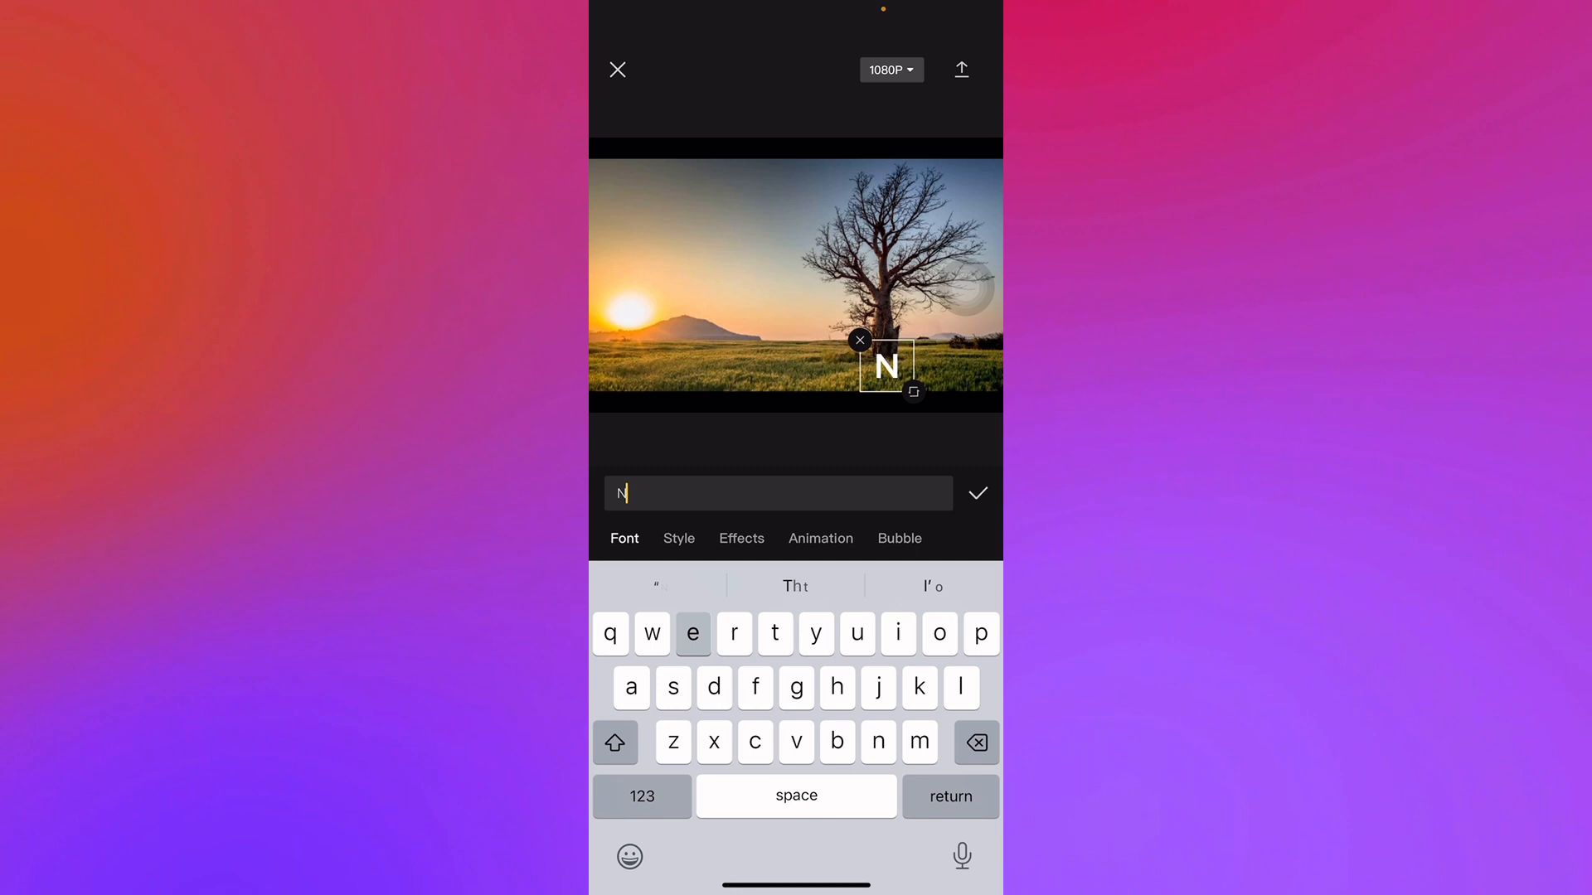
Finish typing 'New editor' as the text and bring up its style options.
type("ew editor")
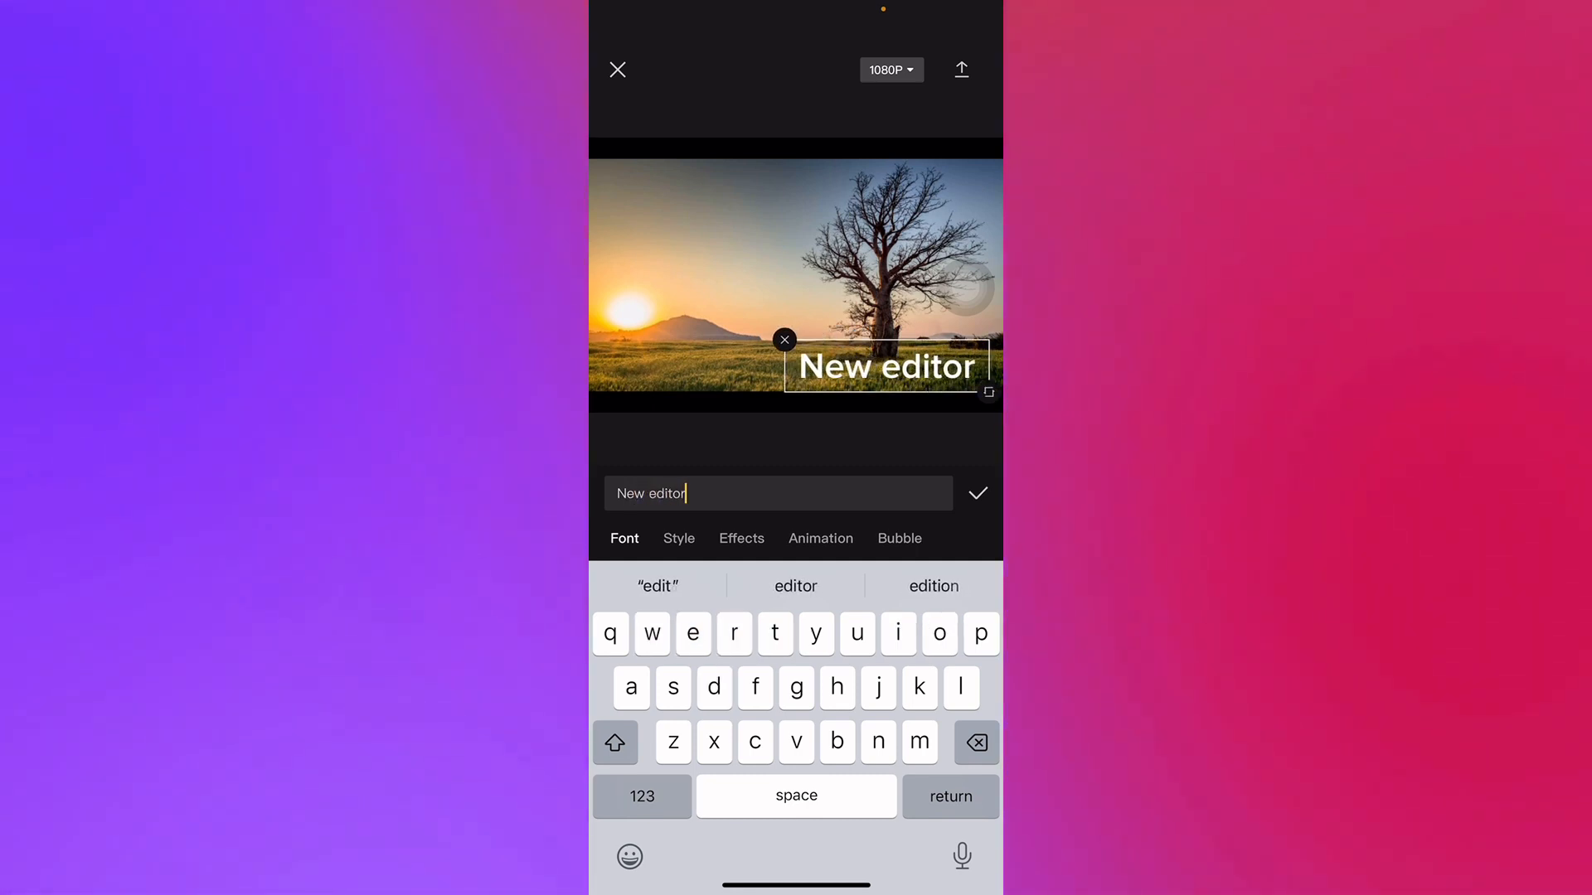
left_click(976, 493)
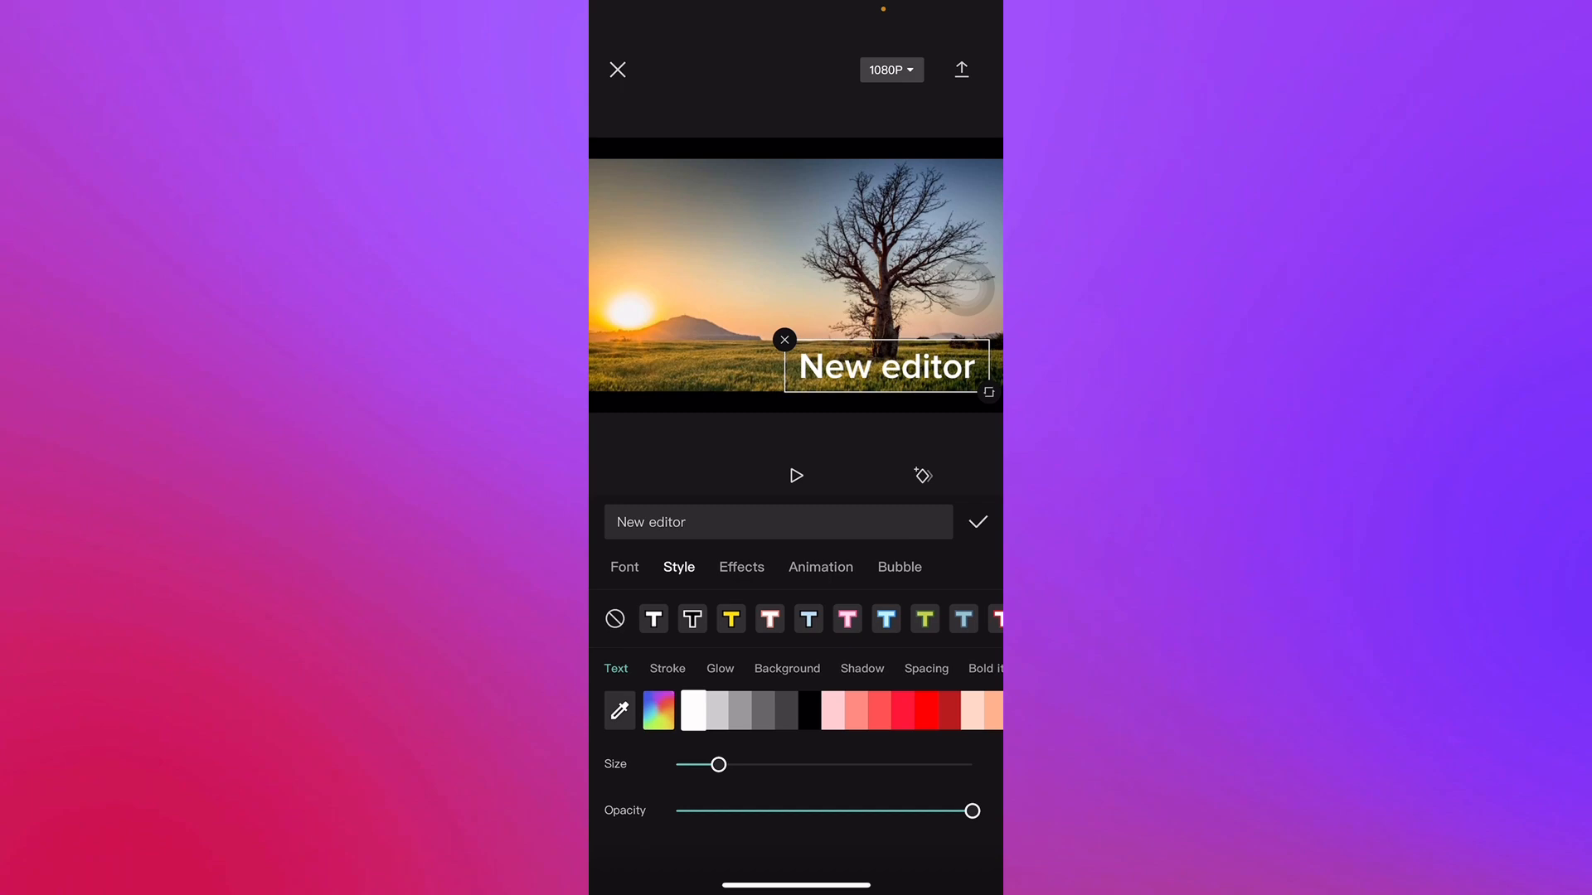
Drag the Style opacity slider to lower the 'New editor' text to 50%.
left_click_drag(971, 811, 823, 811)
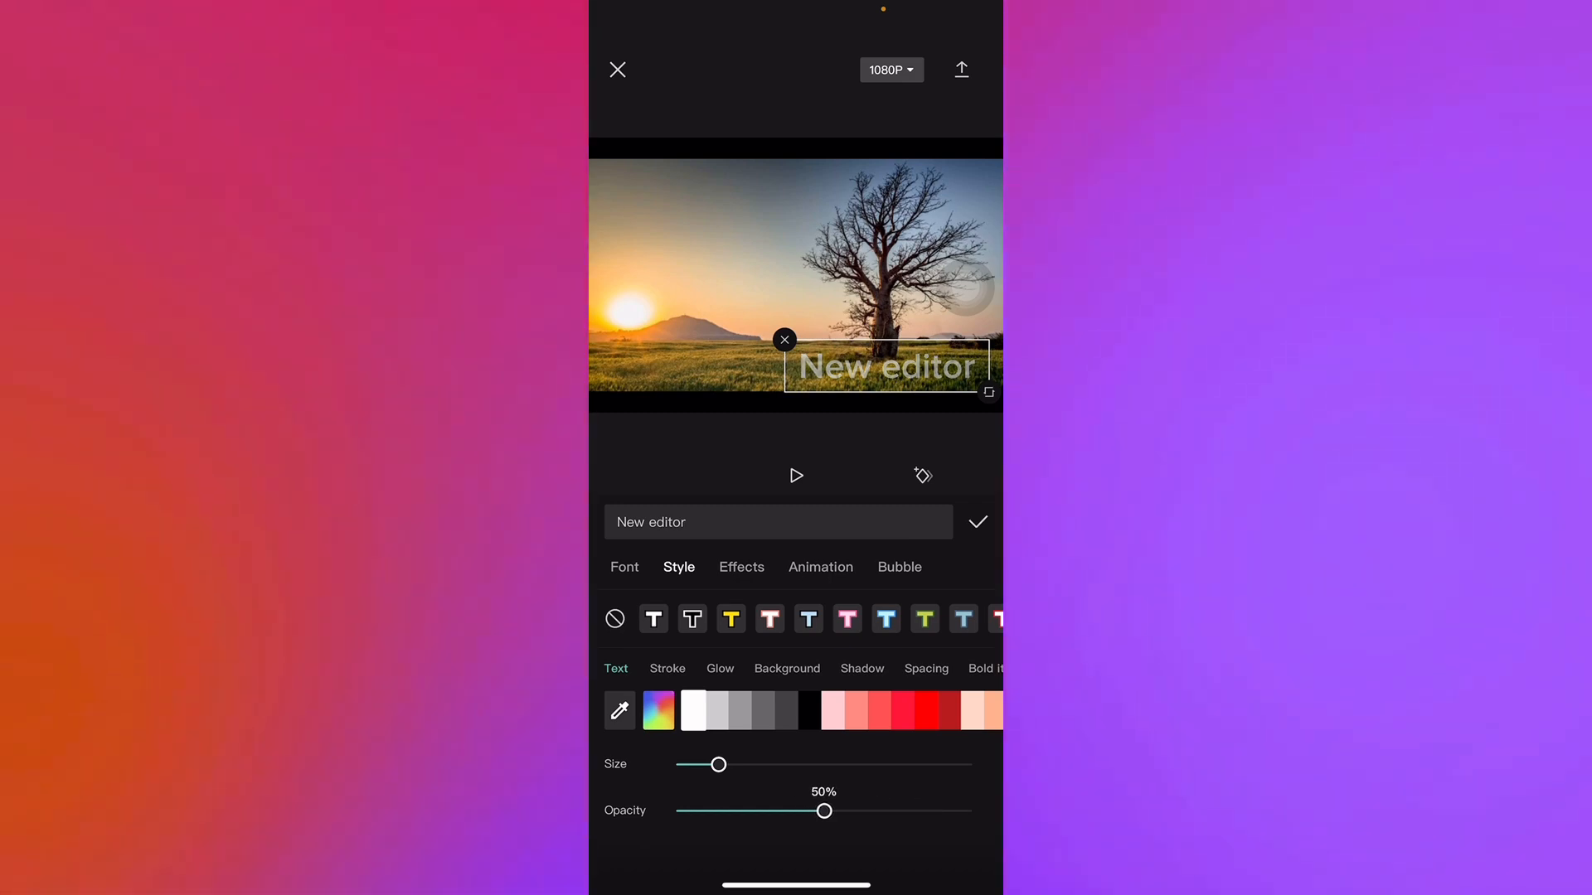